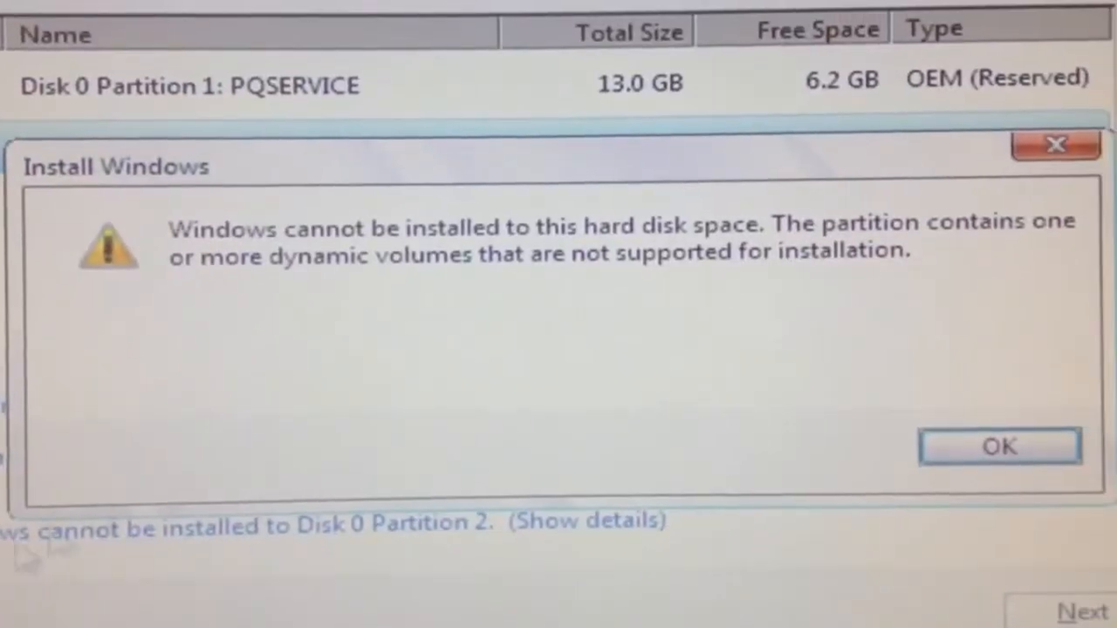
{"action": "mouse_move", "coordinate": [536, 279]}
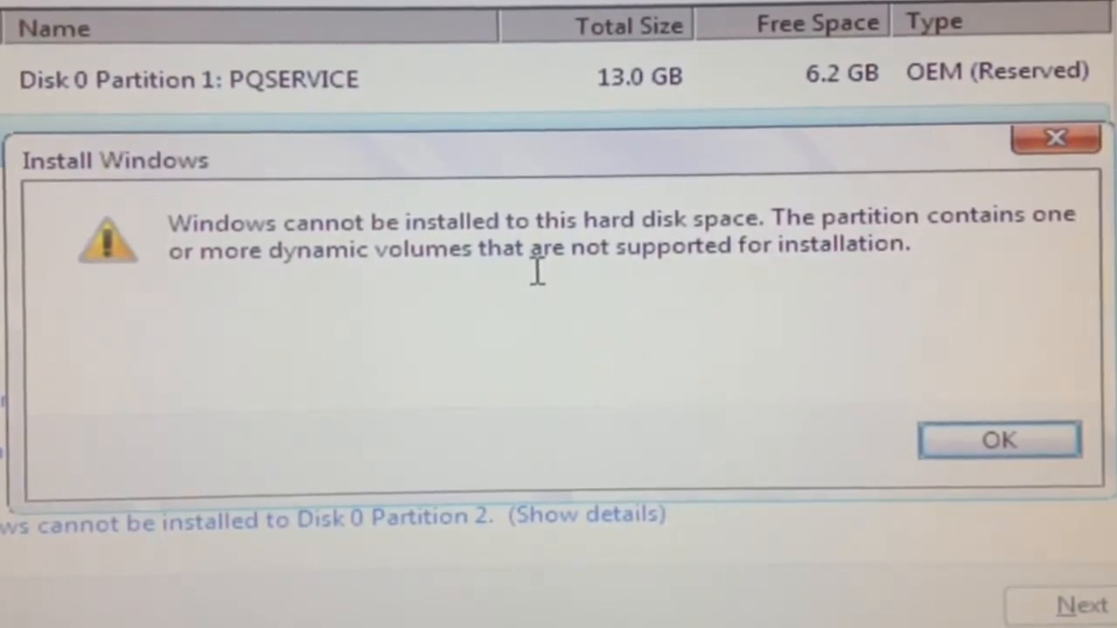
{"action": "mouse_move", "coordinate": [999, 439]}
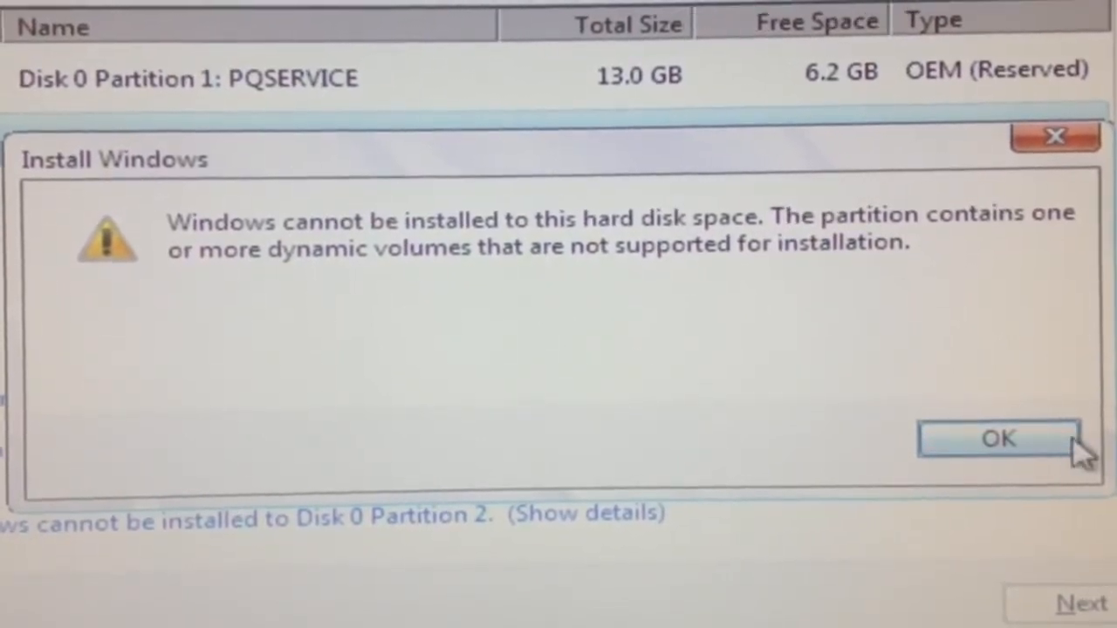
Step: Dismiss the dynamic volumes error and cancel the Windows 7 installation
{"action": "left_click", "coordinate": [997, 439]}
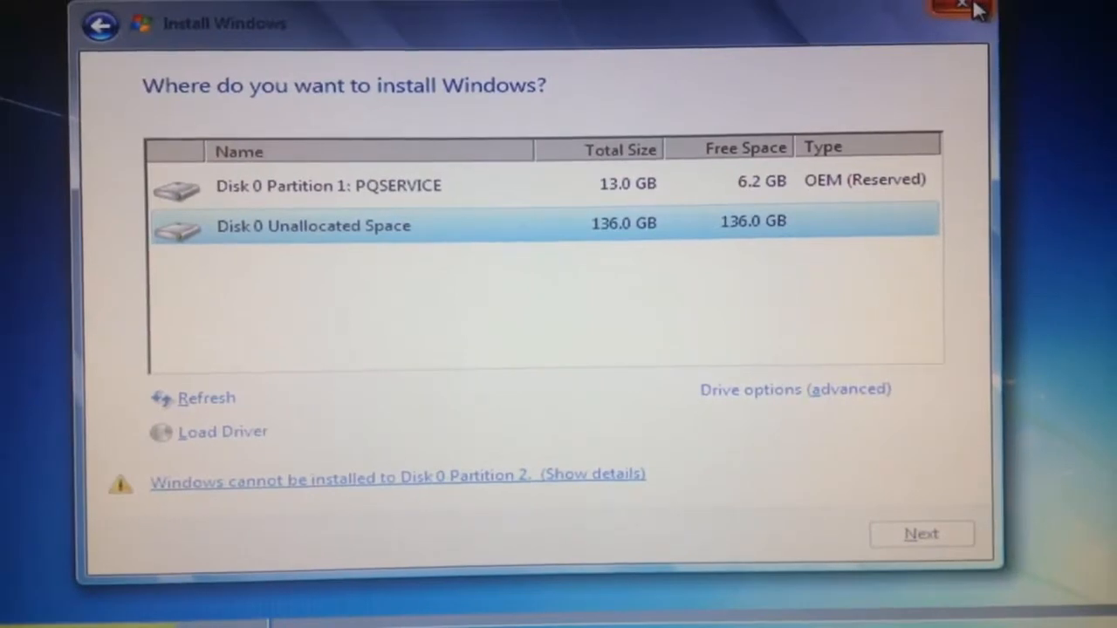
{"action": "left_click", "coordinate": [960, 8]}
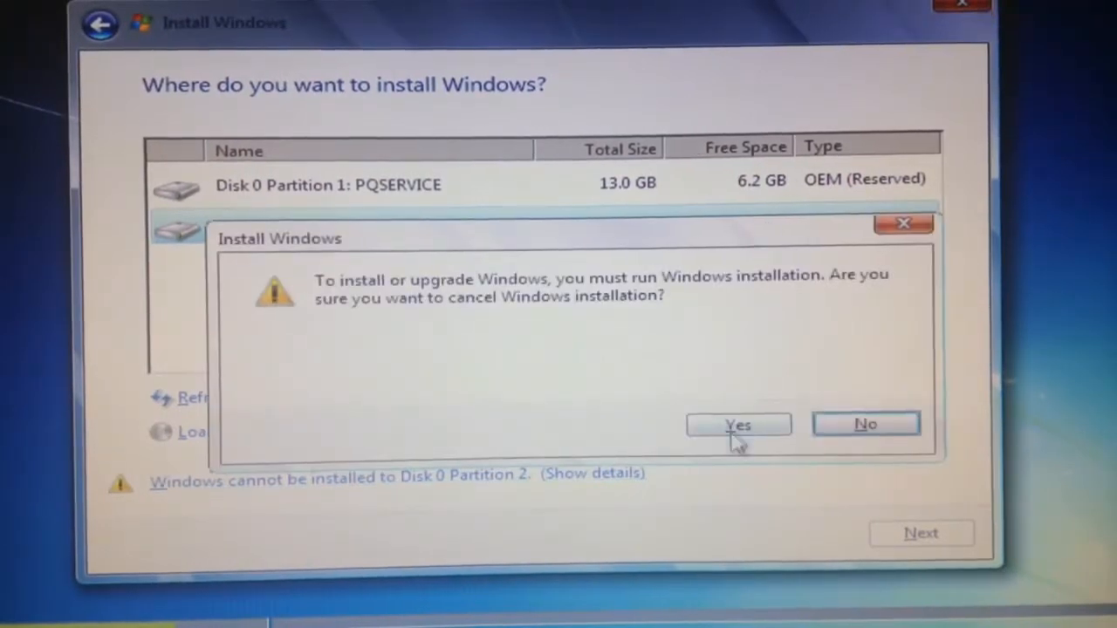
{"action": "left_click", "coordinate": [738, 424]}
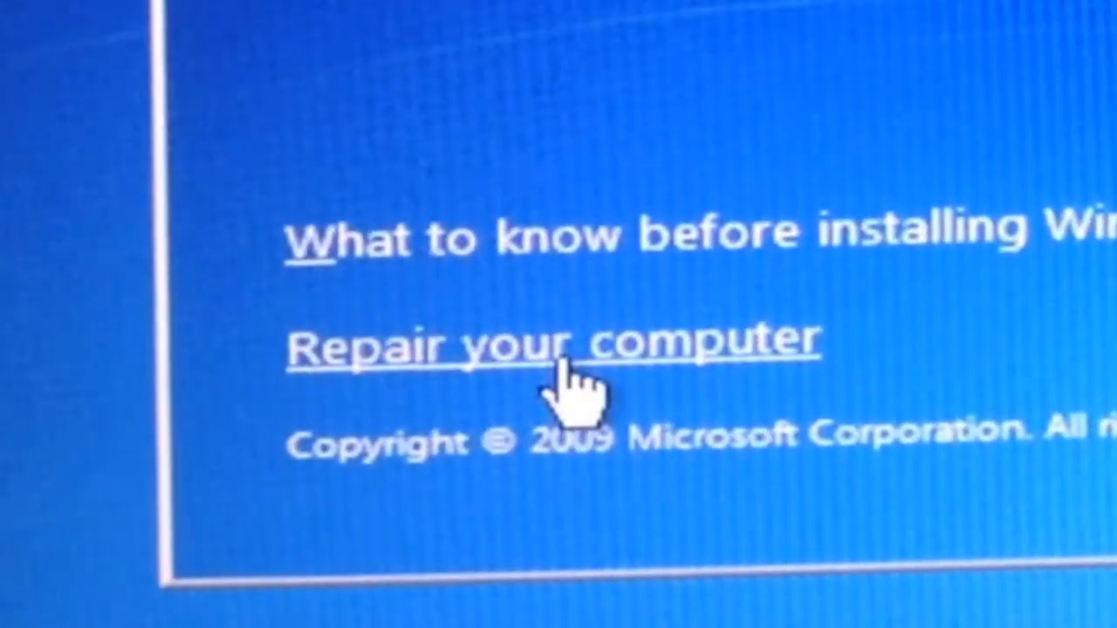
Step: Open a Command Prompt through Repair your computer and the system recovery tools
{"action": "left_click", "coordinate": [559, 344]}
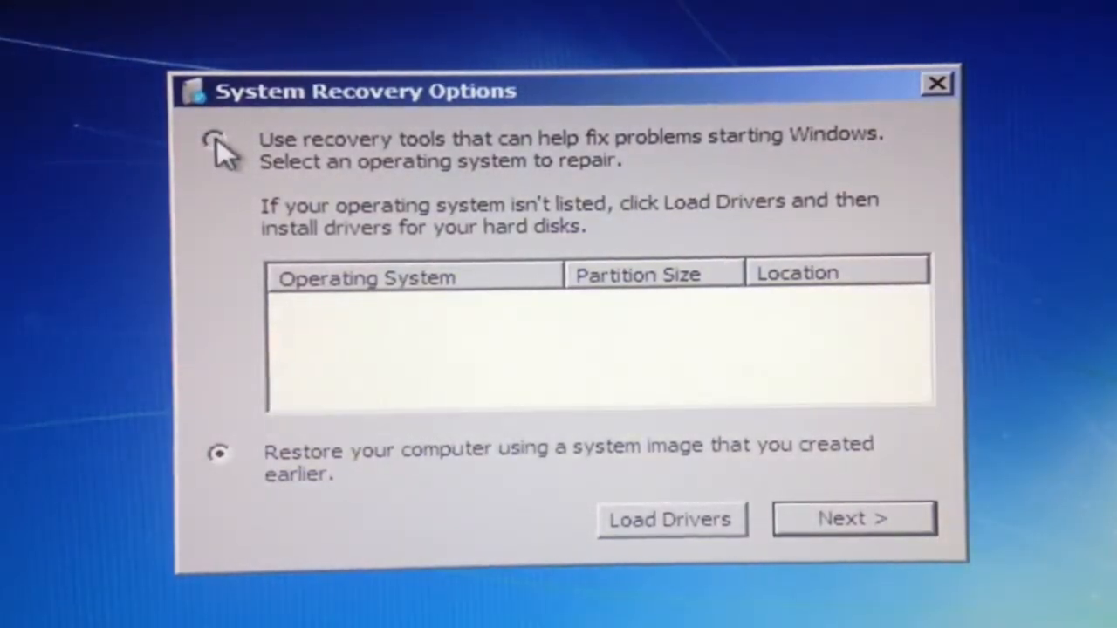
{"action": "left_click", "coordinate": [214, 139]}
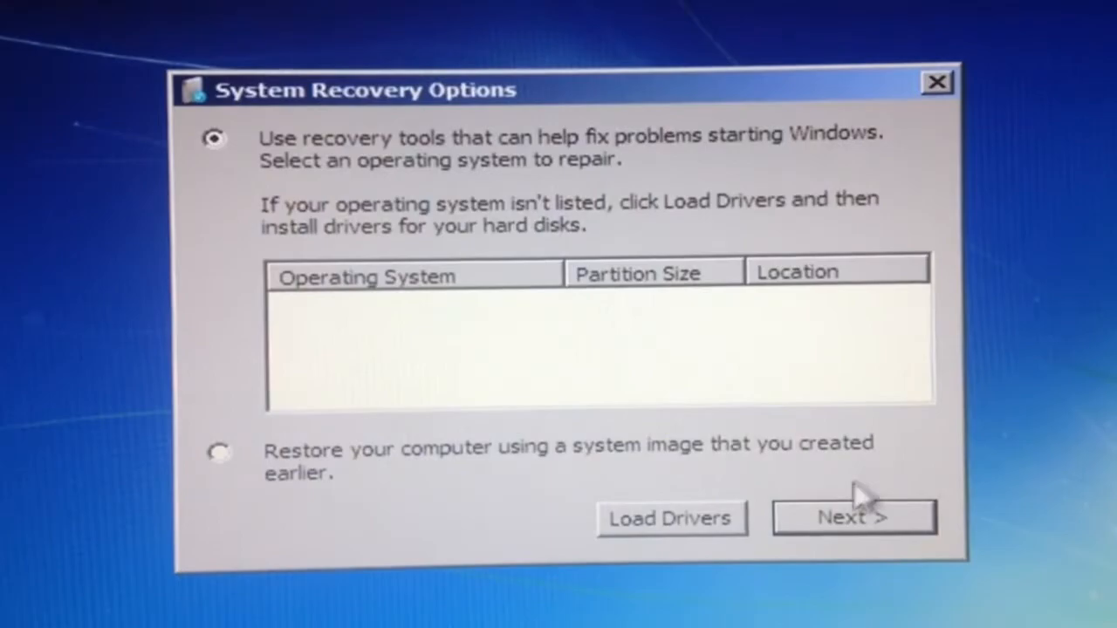
{"action": "left_click", "coordinate": [854, 516]}
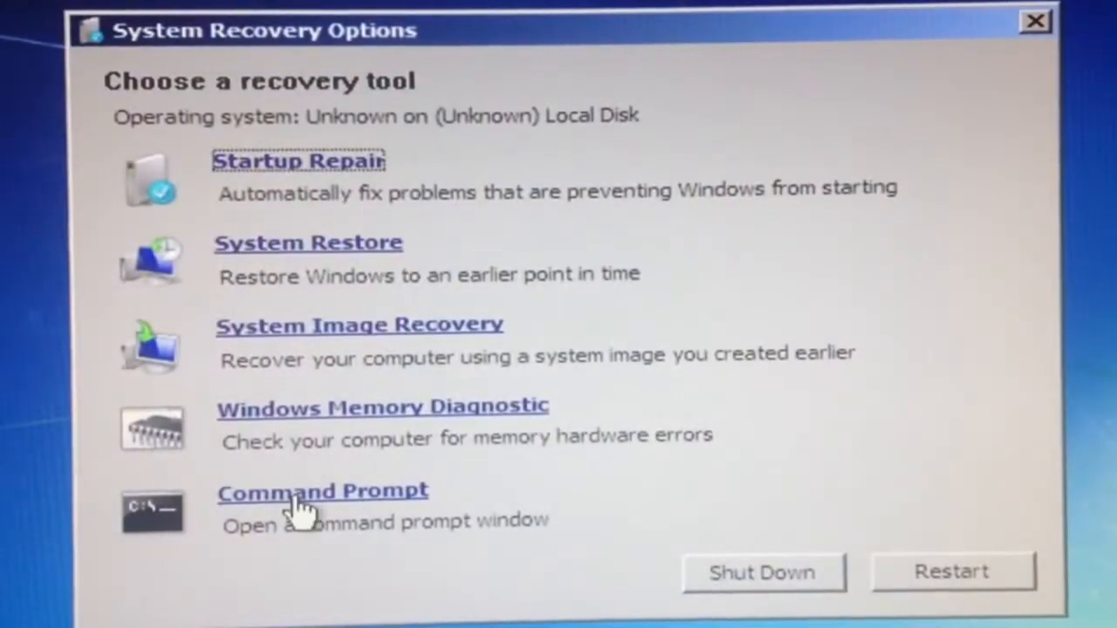
{"action": "left_click", "coordinate": [322, 491]}
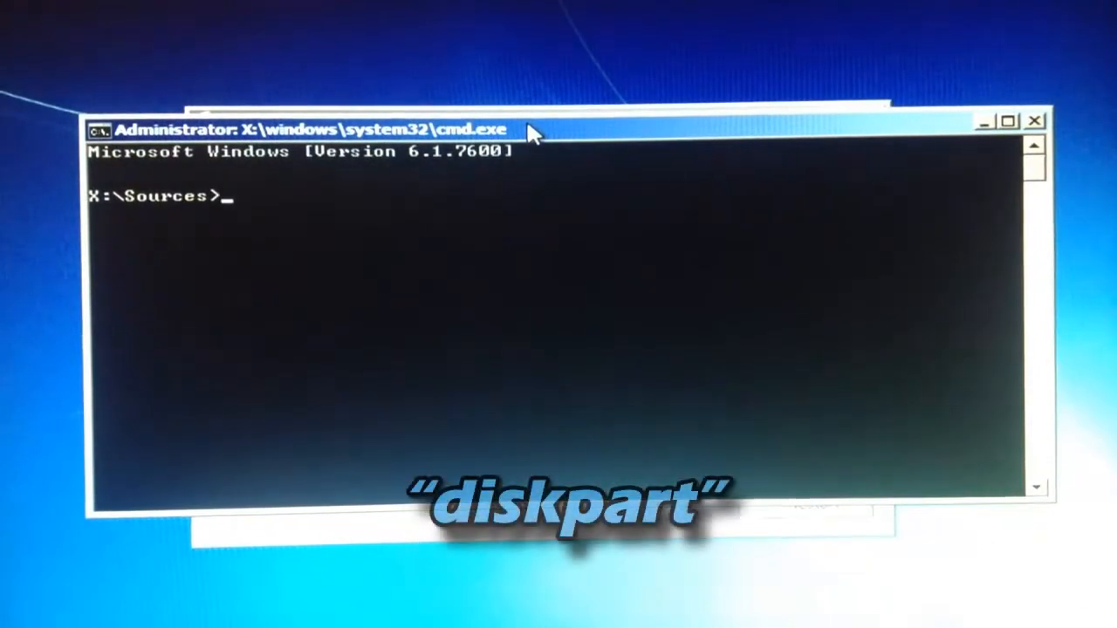
Step: Start diskpart and list disks, showing Disk 0 as a 149 GB dynamic disk
{"action": "type", "text": "disk"}
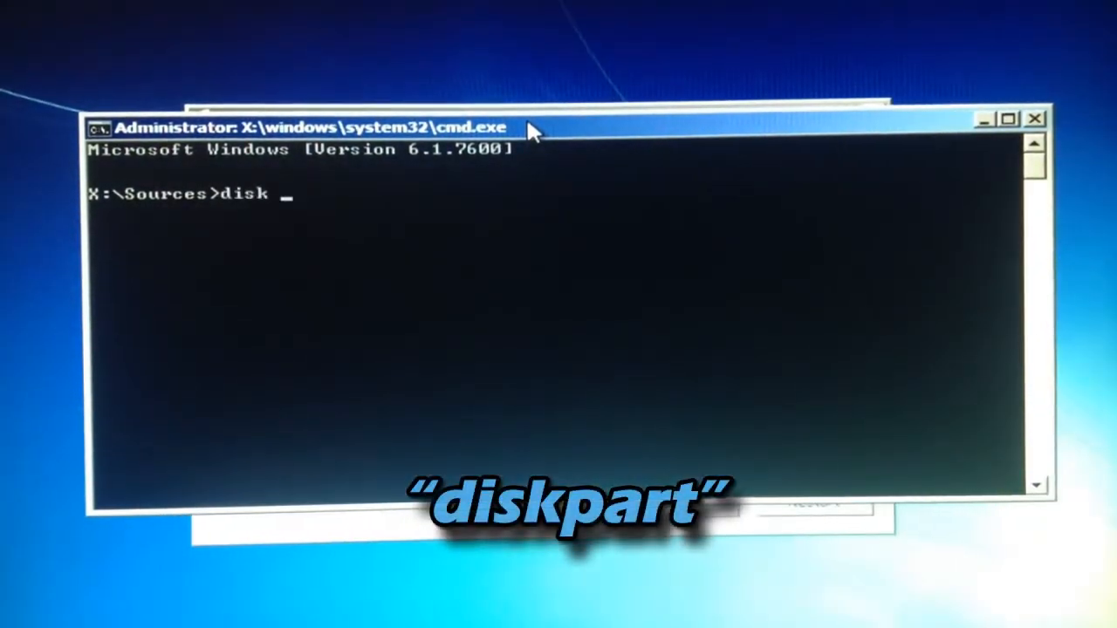
{"action": "type", "text": "part"}
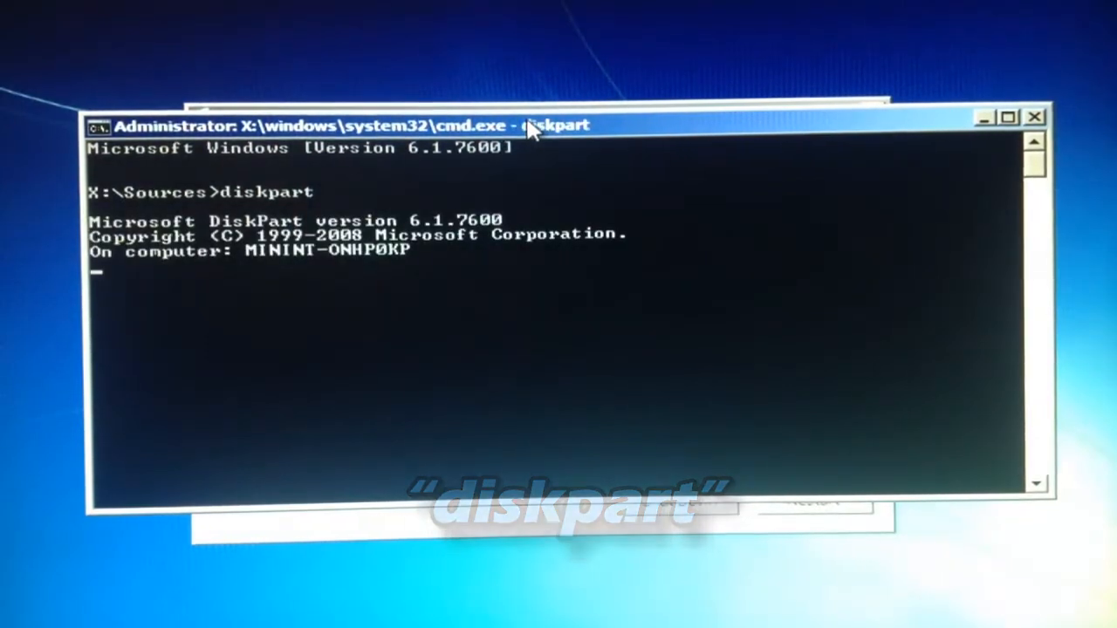
{"action": "type", "text": "list disk"}
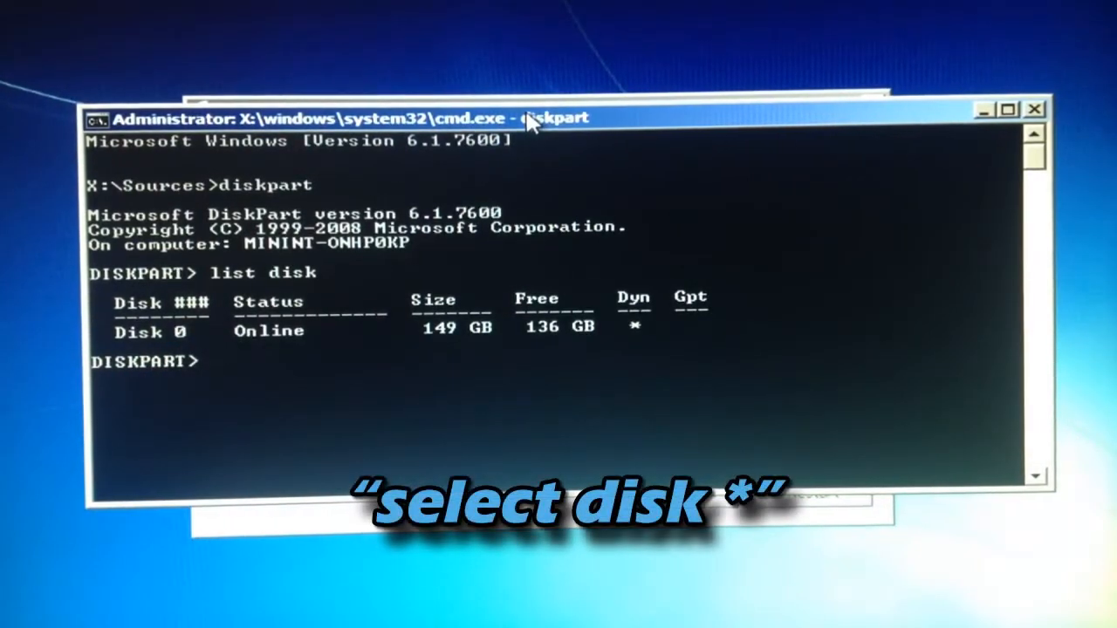
Step: Select disk 0 in DiskPart and run convert basic on it
{"action": "type", "text": "select"}
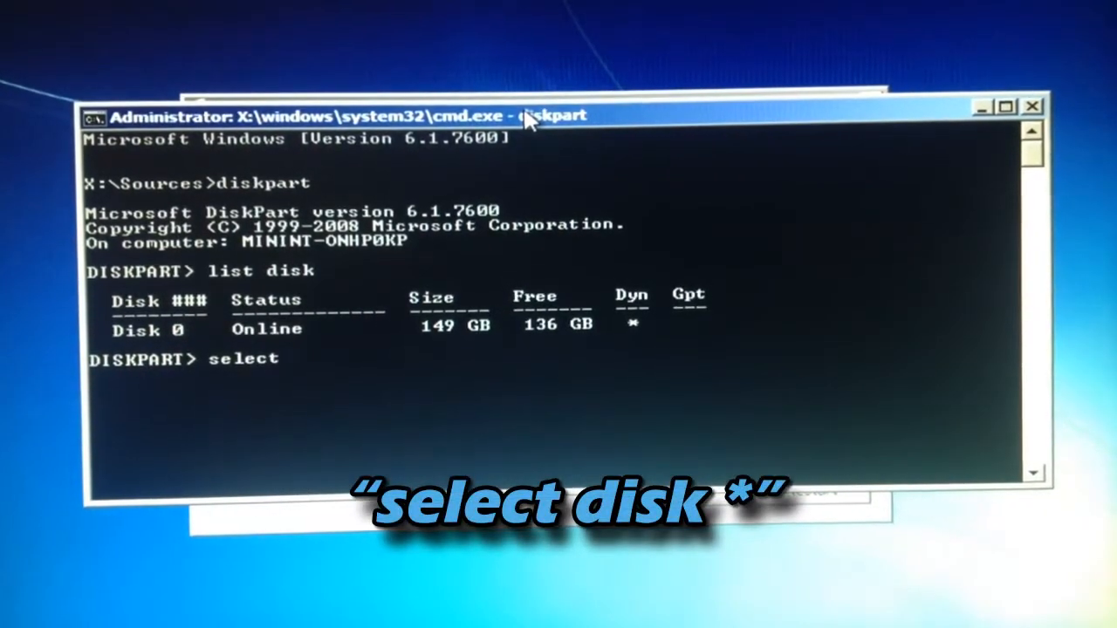
{"action": "type", "text": "disk 0"}
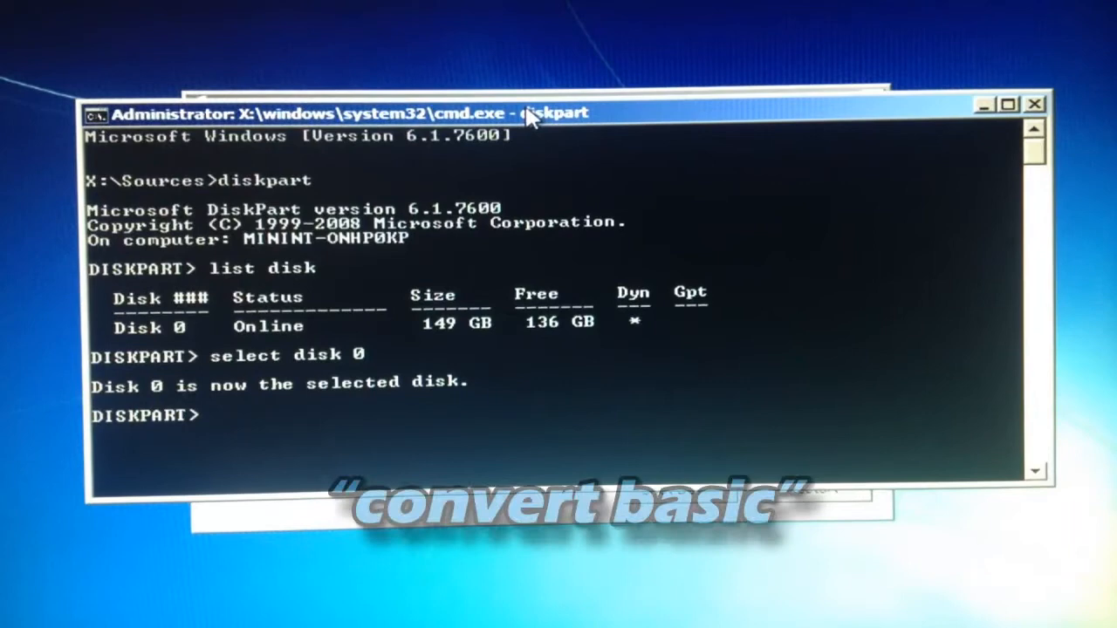
{"action": "type", "text": "conver"}
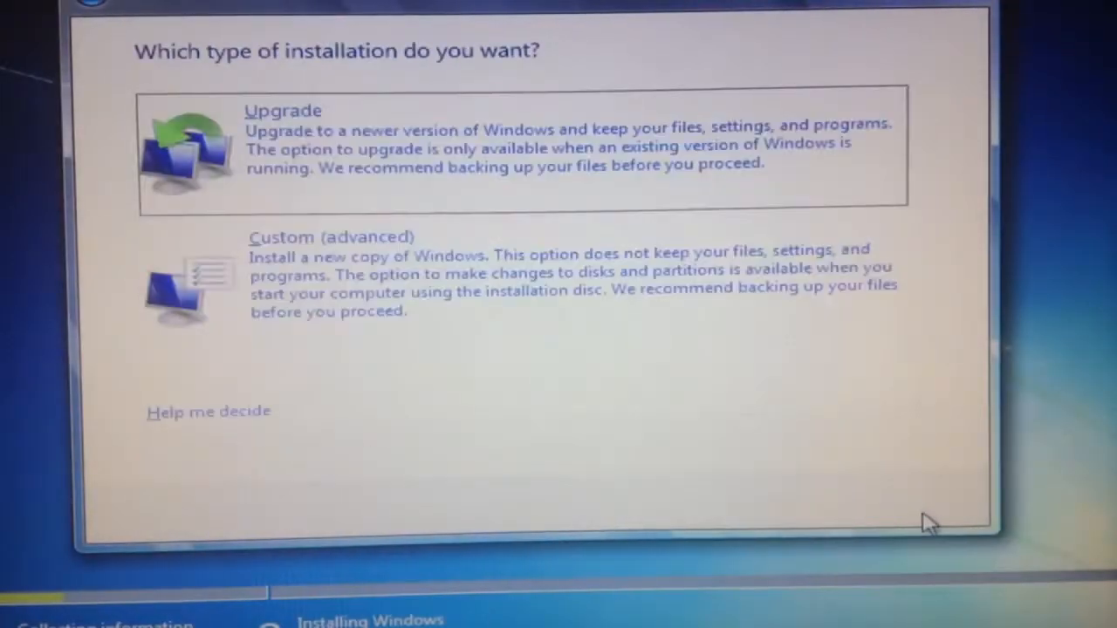
Step: Return Windows 7 Setup to its opening Install now screen
{"action": "left_click", "coordinate": [332, 236]}
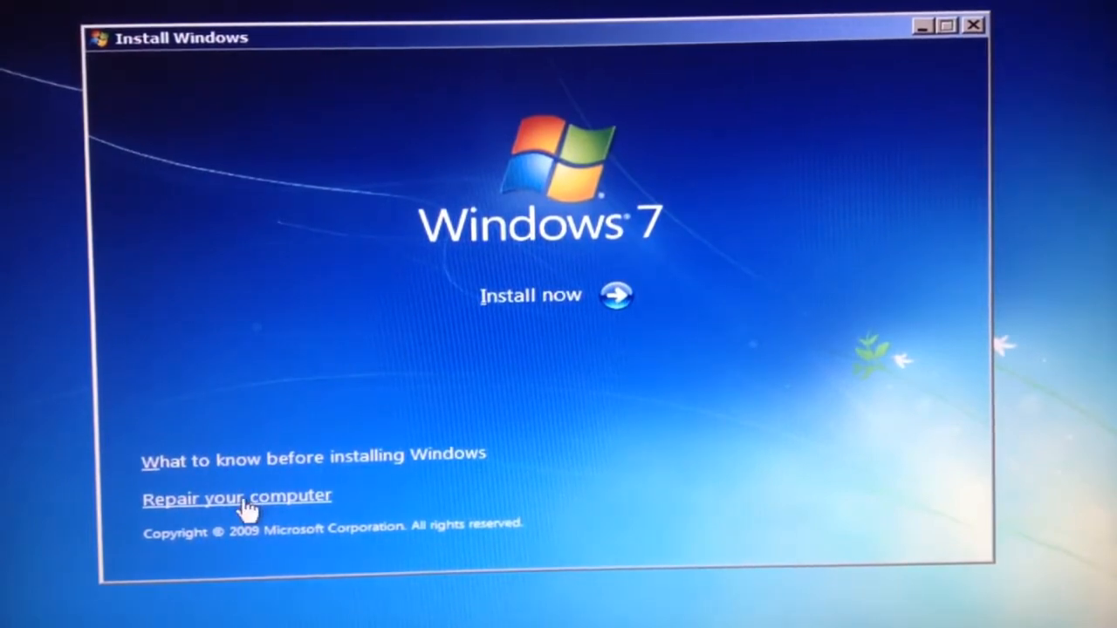
Step: Reopen the Command Prompt from Windows 7 Setup's system recovery tools
{"action": "left_click", "coordinate": [236, 495]}
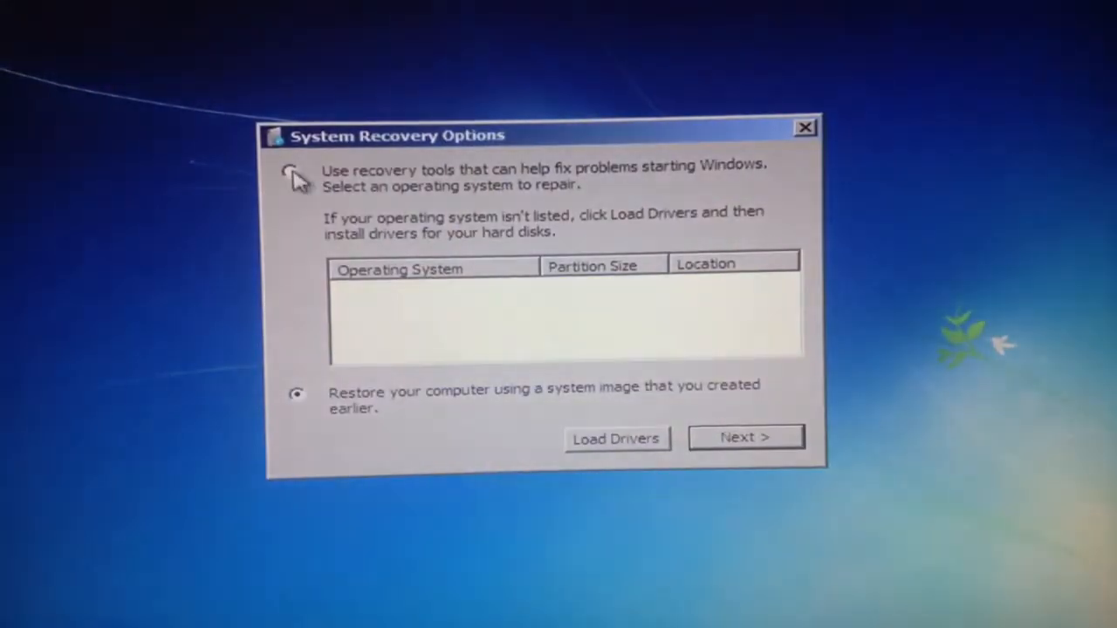
{"action": "left_click", "coordinate": [744, 437]}
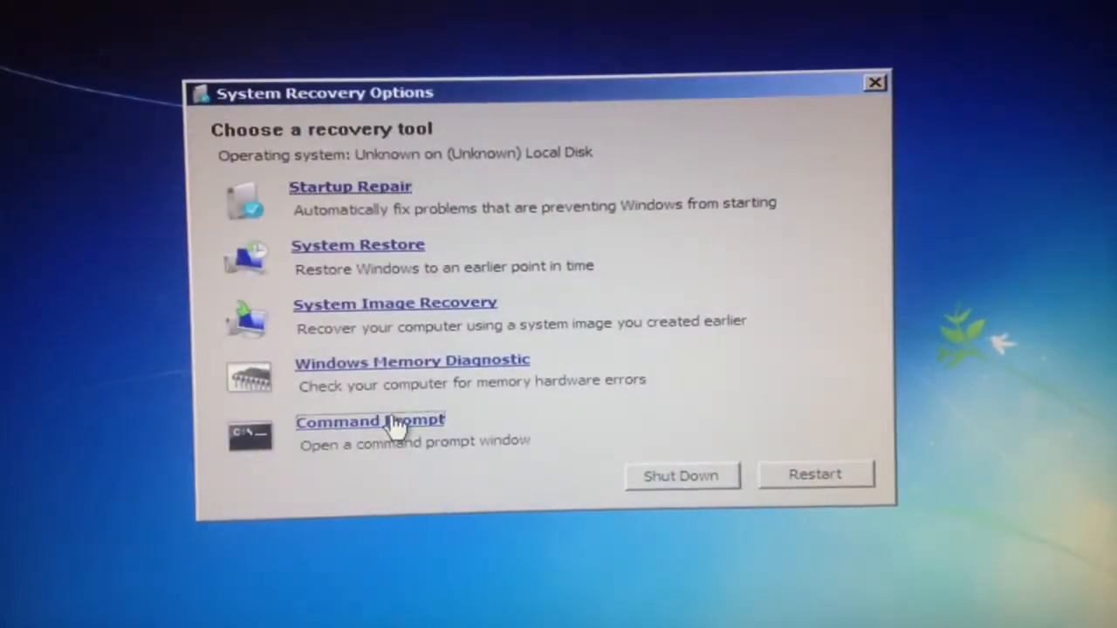
{"action": "left_click", "coordinate": [370, 421]}
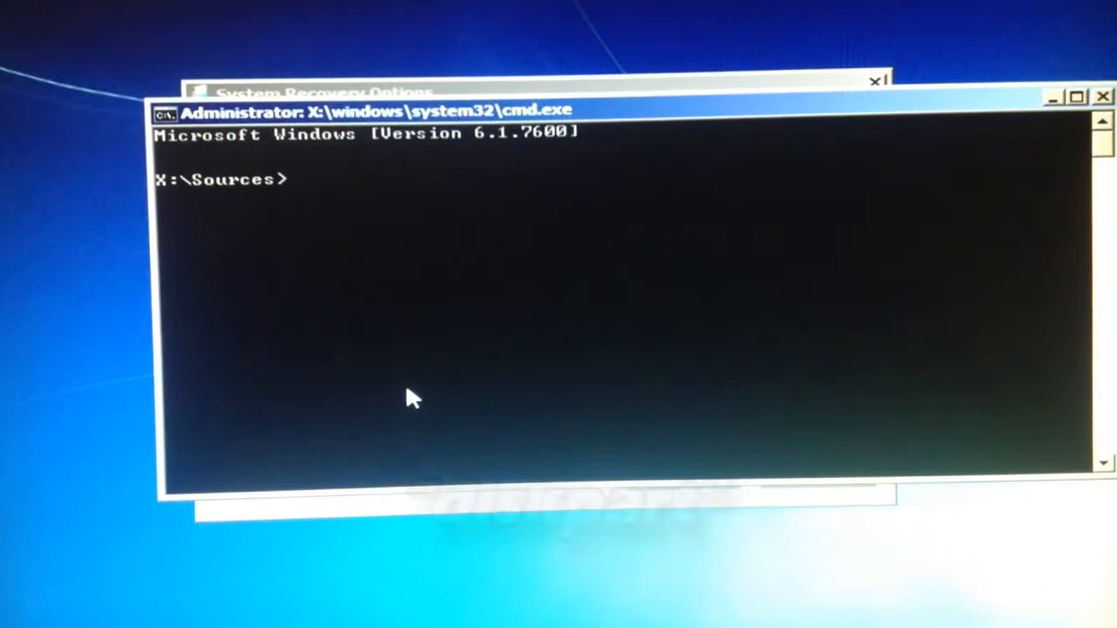
Step: Rerun diskpart and list disk to confirm Disk 0 is no longer dynamic
{"action": "type", "text": "diskpart"}
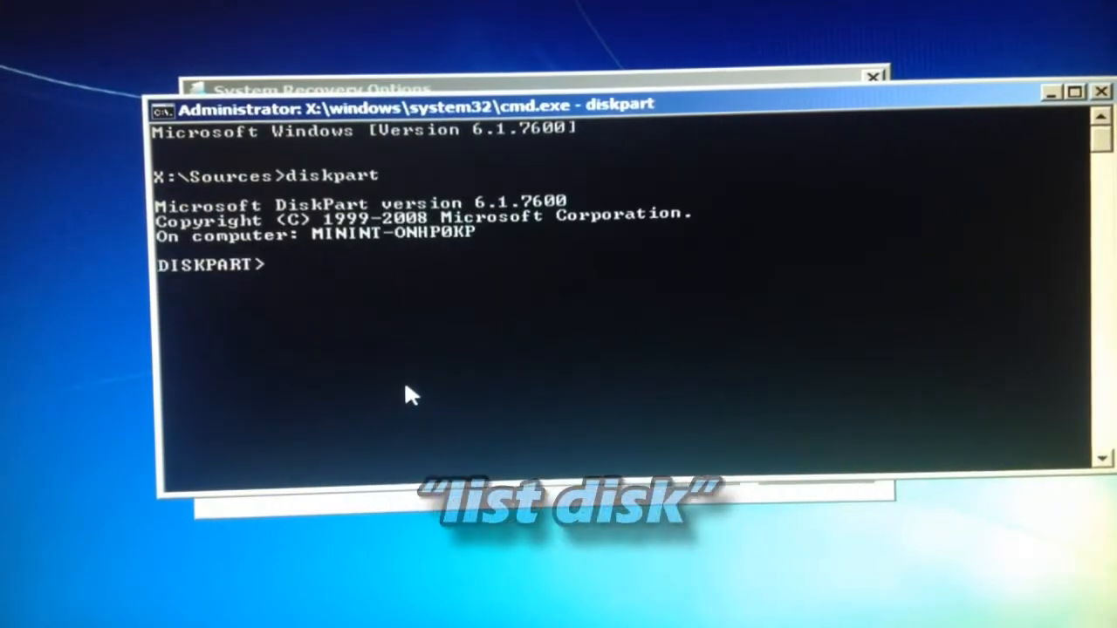
{"action": "type", "text": "list"}
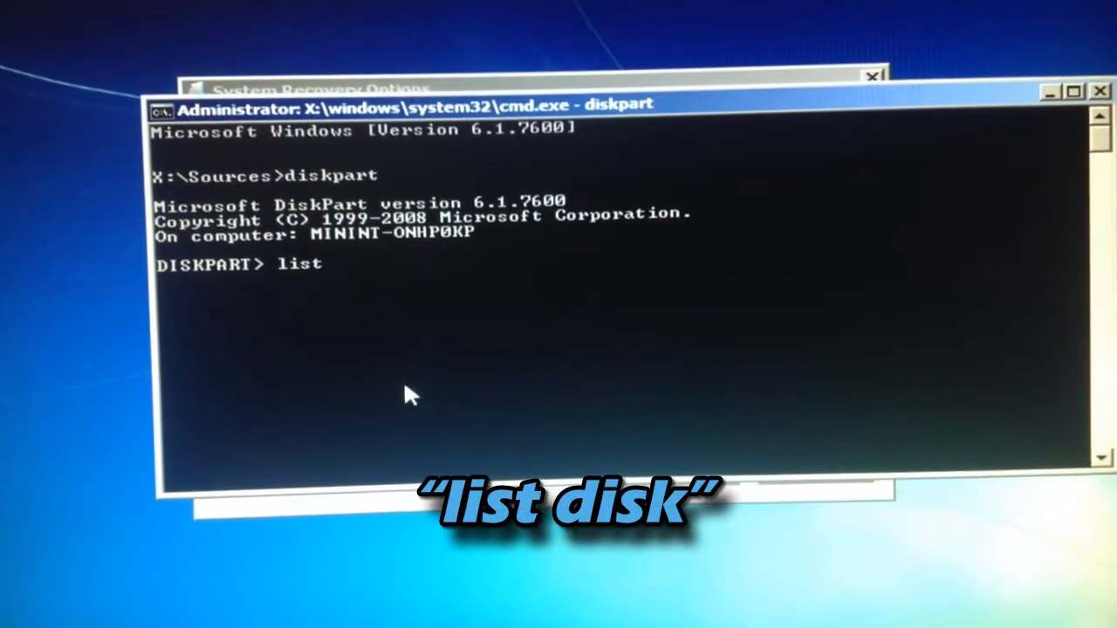
{"action": "type", "text": "disk"}
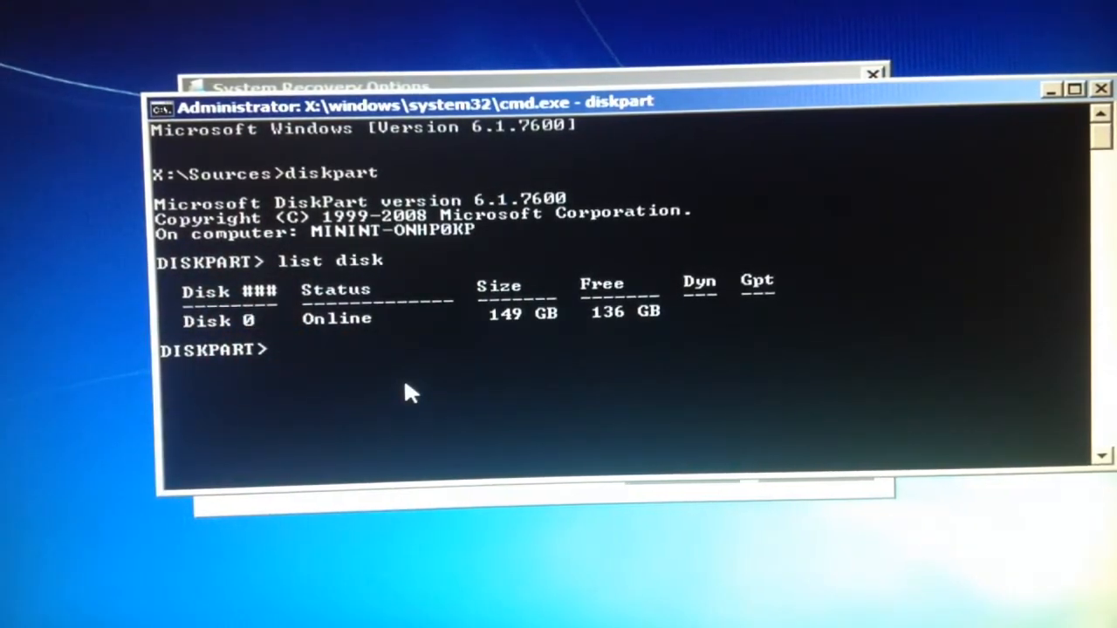
Step: Select disk 0 and volume 0, then enter delete volume
{"action": "type", "text": "s"}
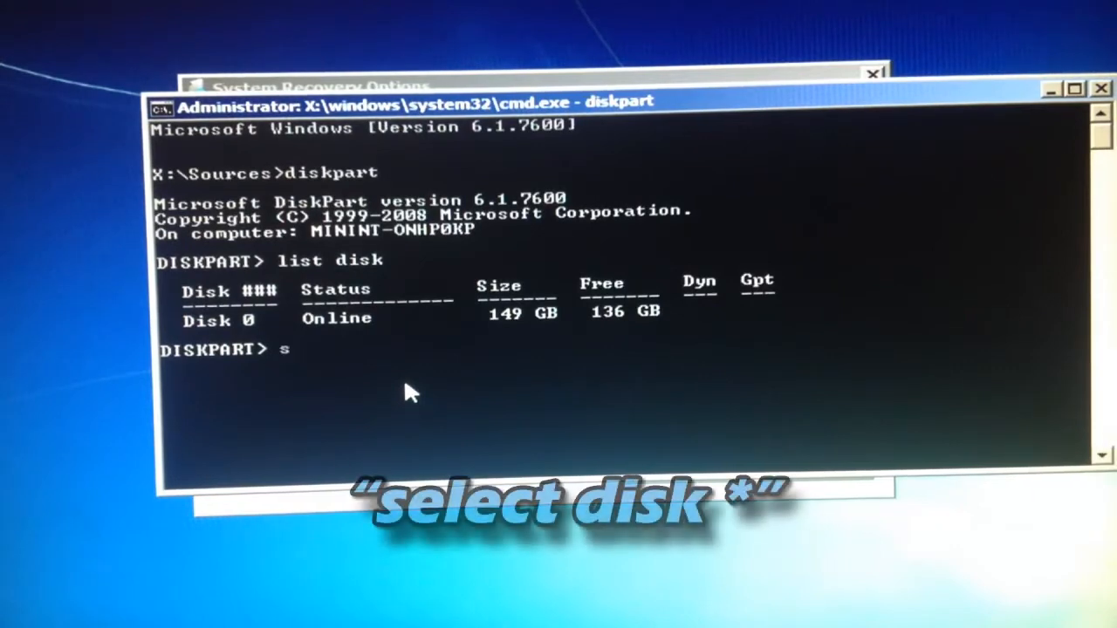
{"action": "type", "text": "elect"}
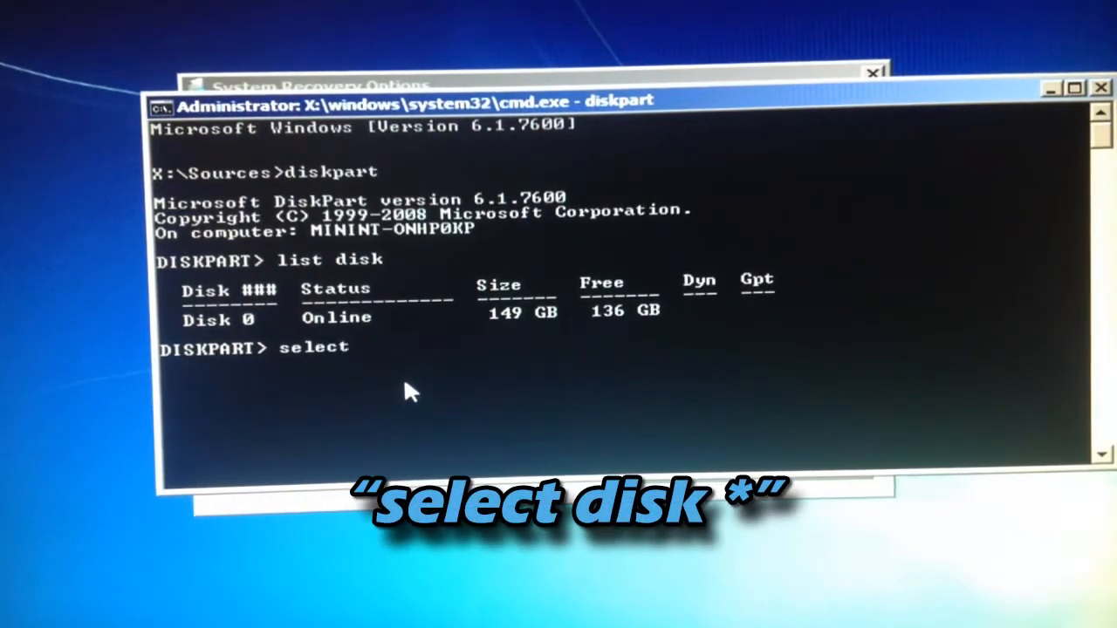
{"action": "type", "text": "disk 0"}
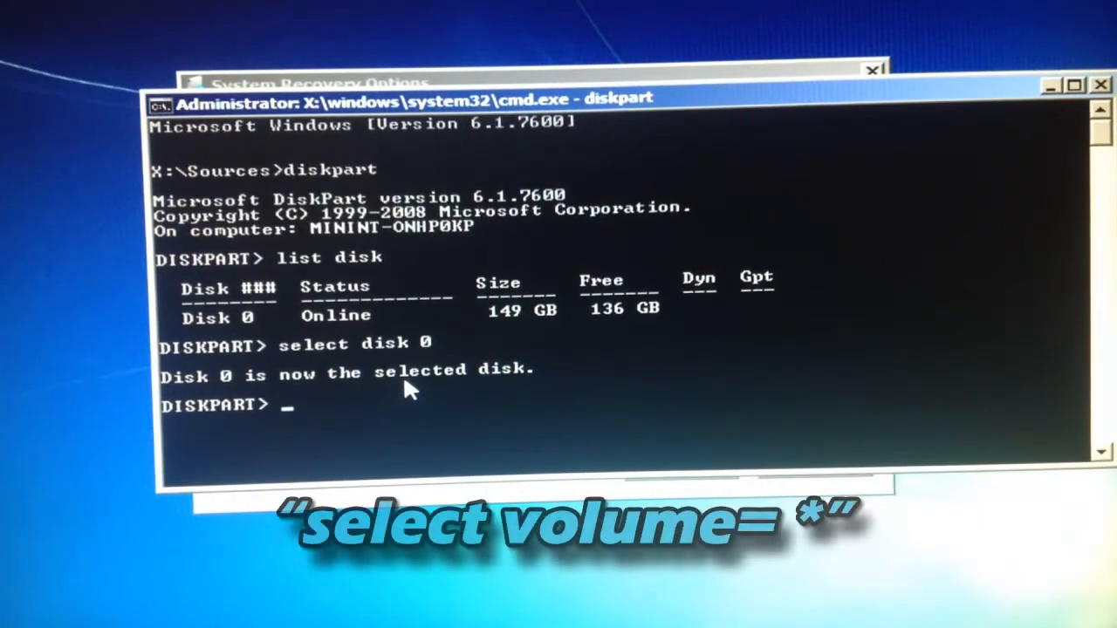
{"action": "type", "text": "select volume= 0"}
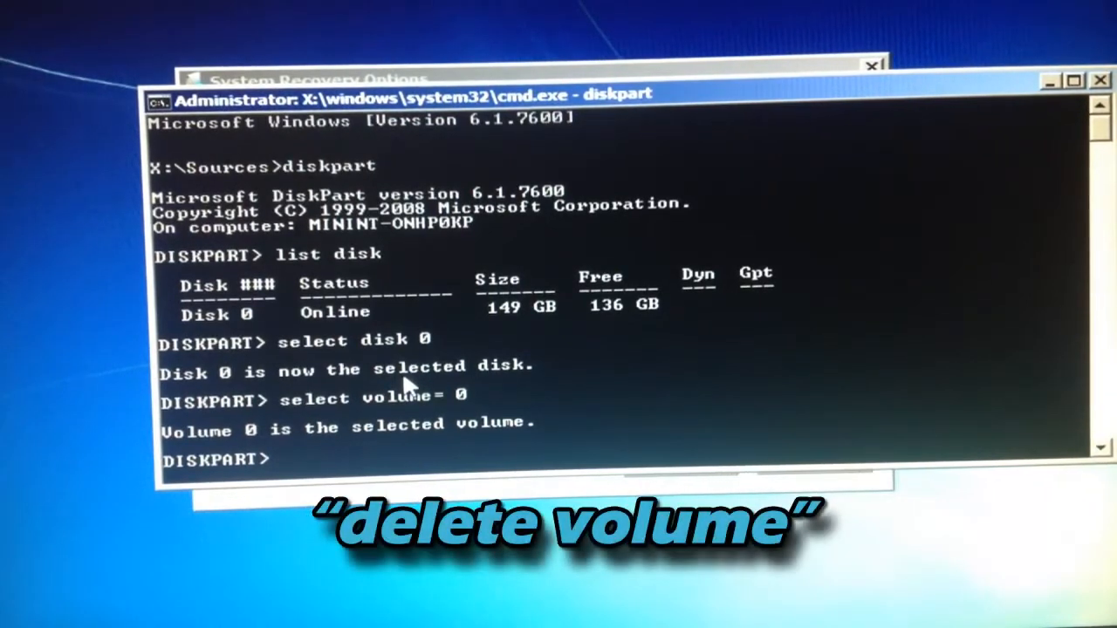
{"action": "type", "text": "delete vo"}
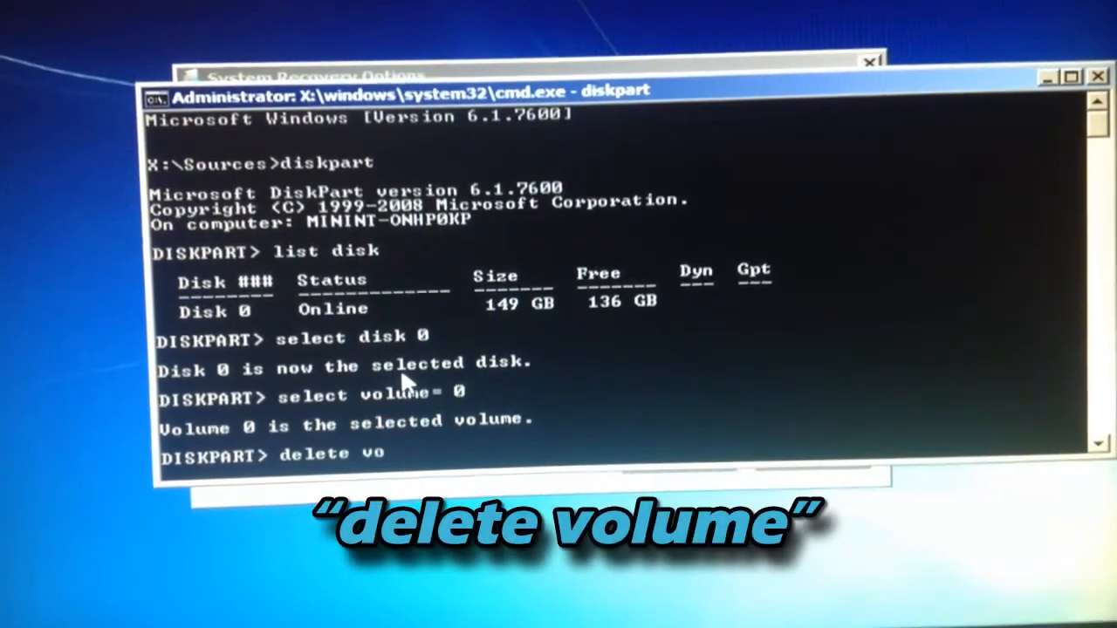